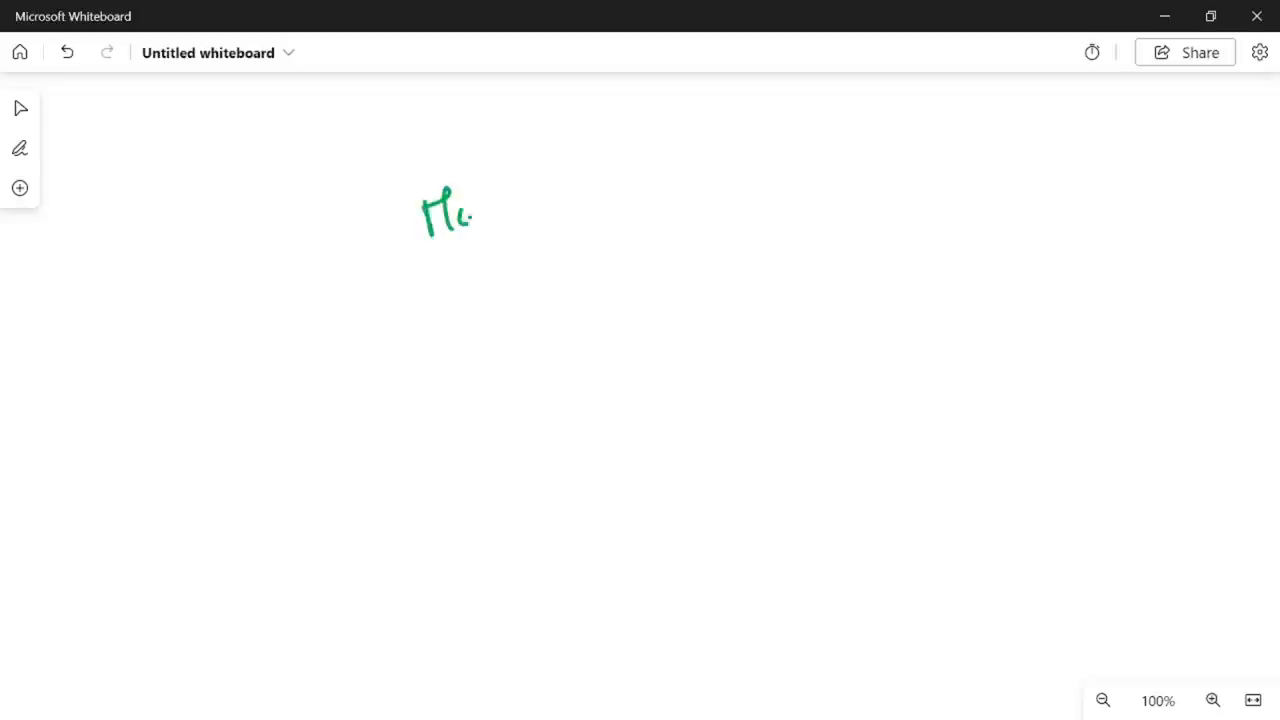
# - Write Mojo, arrow it to Python, underline, and circle the Cython and R notes with loops
pyautogui.moveTo(490, 210); pyautogui.dragTo(630, 185)
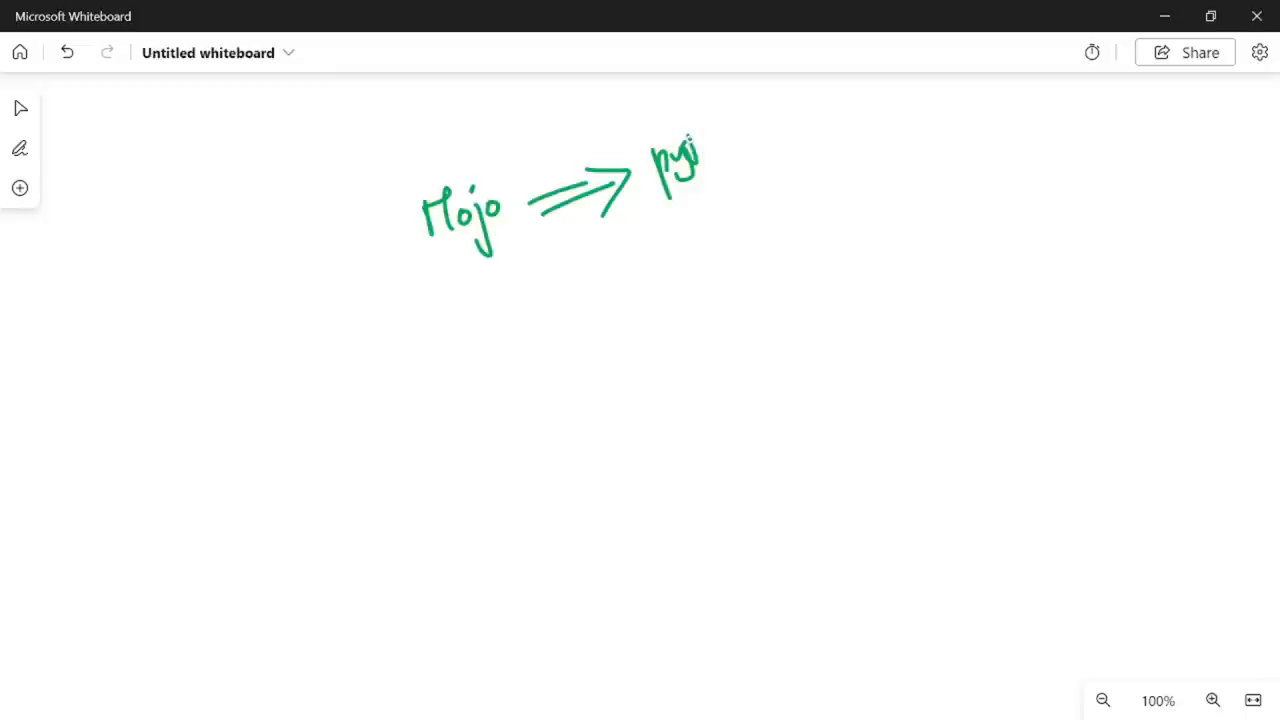
pyautogui.moveTo(628, 212); pyautogui.dragTo(788, 150)
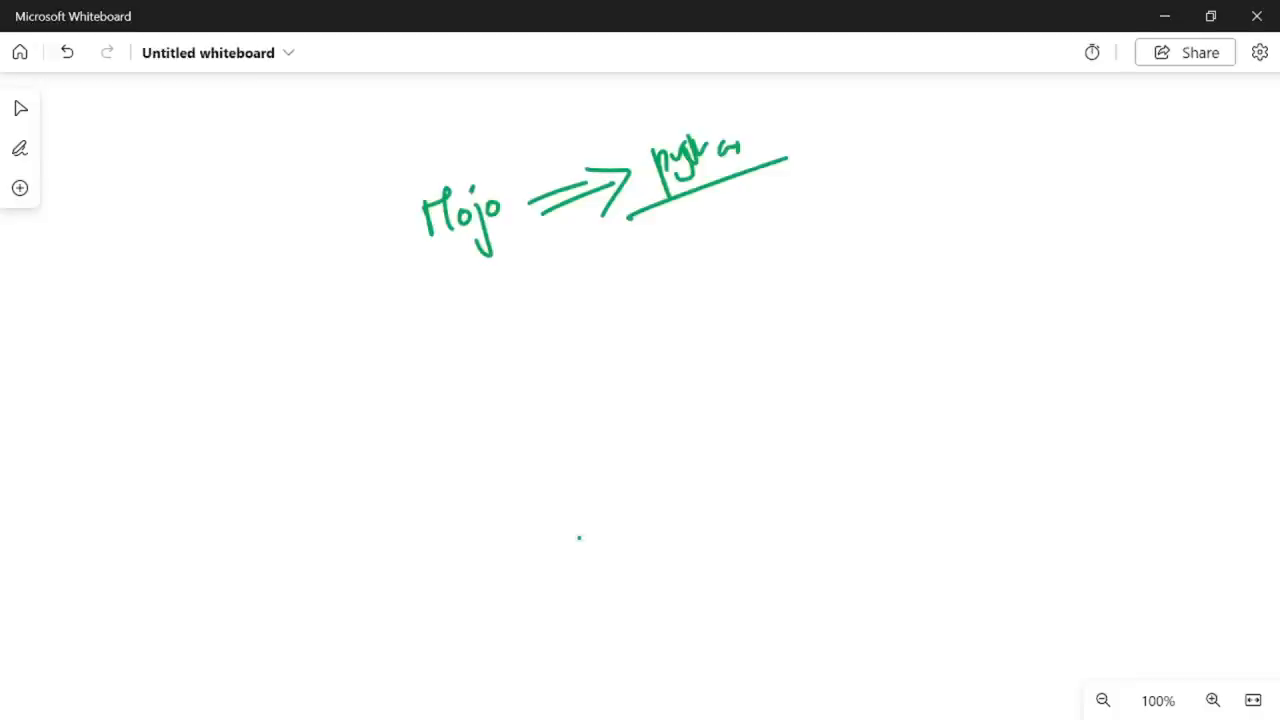
pyautogui.moveTo(455, 278); pyautogui.dragTo(535, 248)
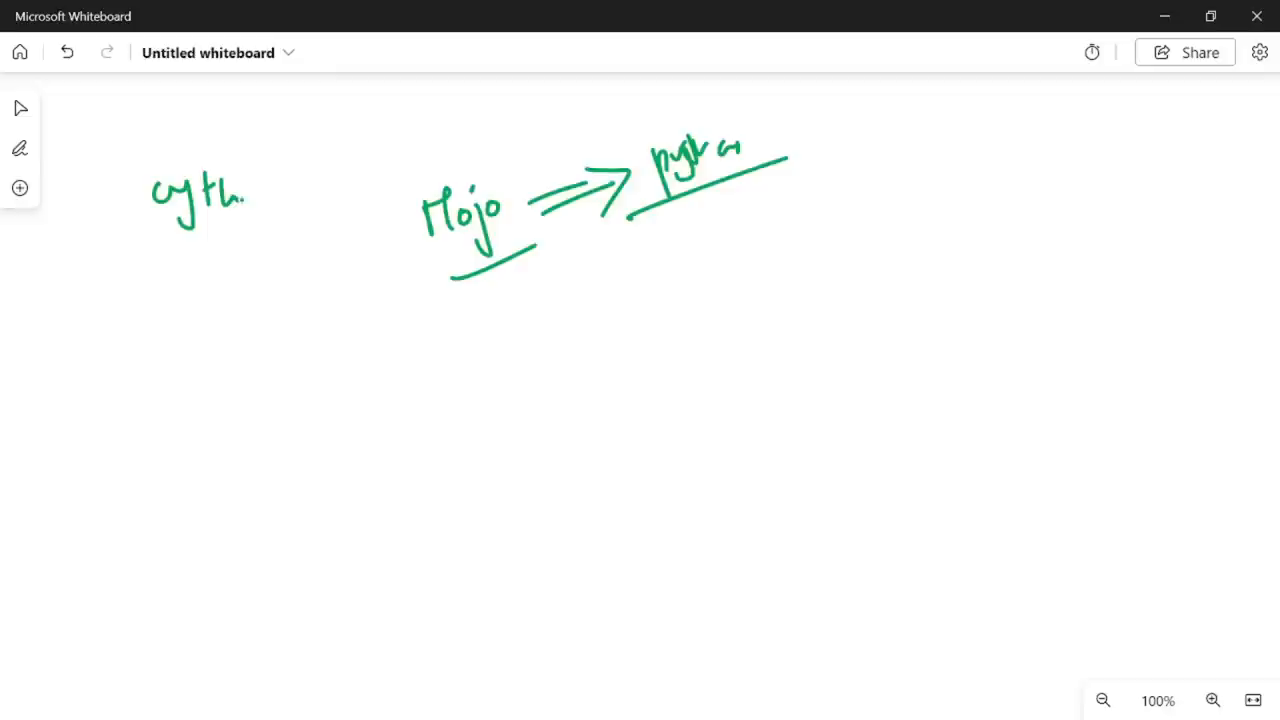
pyautogui.moveTo(260, 195); pyautogui.dragTo(343, 230)
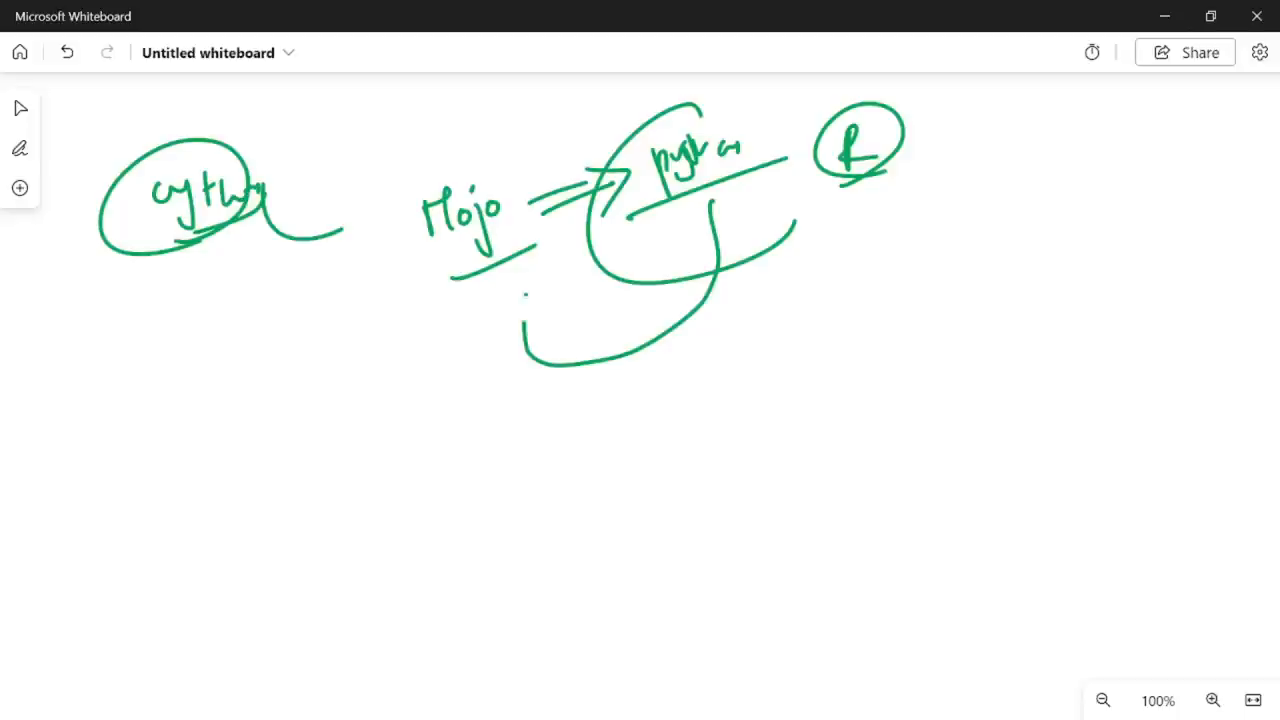
# - Draw the oval holding C and C++ beside the Python branch
pyautogui.moveTo(525, 330); pyautogui.dragTo(525, 295)
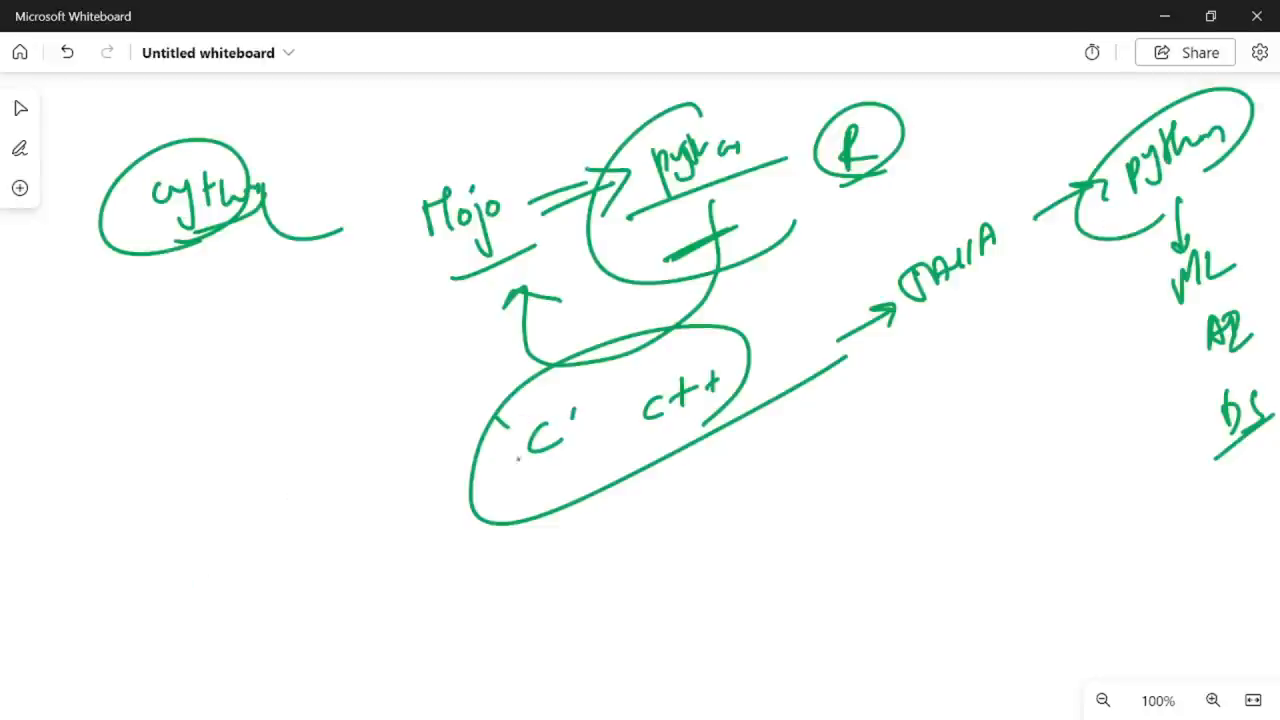
# - Add a note by C, circle Mojo and JAVA, and arrow right to 'fast' and circled 35000
pyautogui.moveTo(420, 460); pyautogui.dragTo(510, 458)
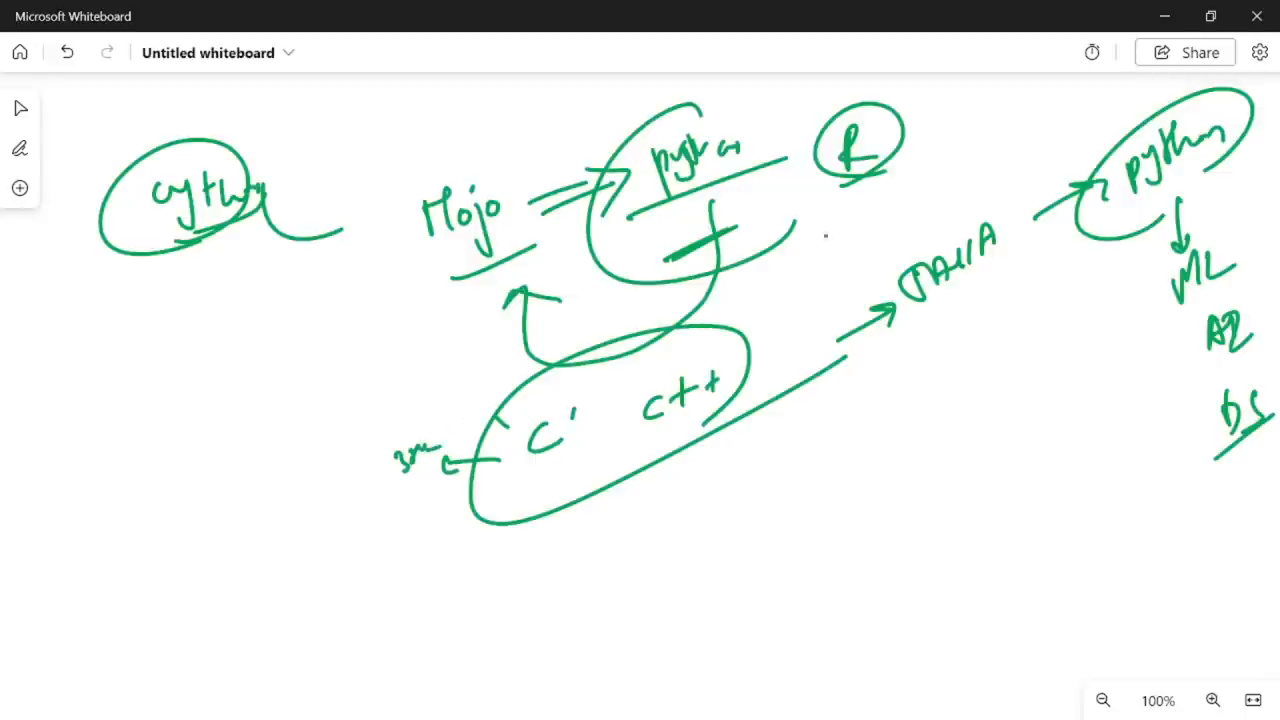
pyautogui.moveTo(865, 200); pyautogui.dragTo(900, 320)
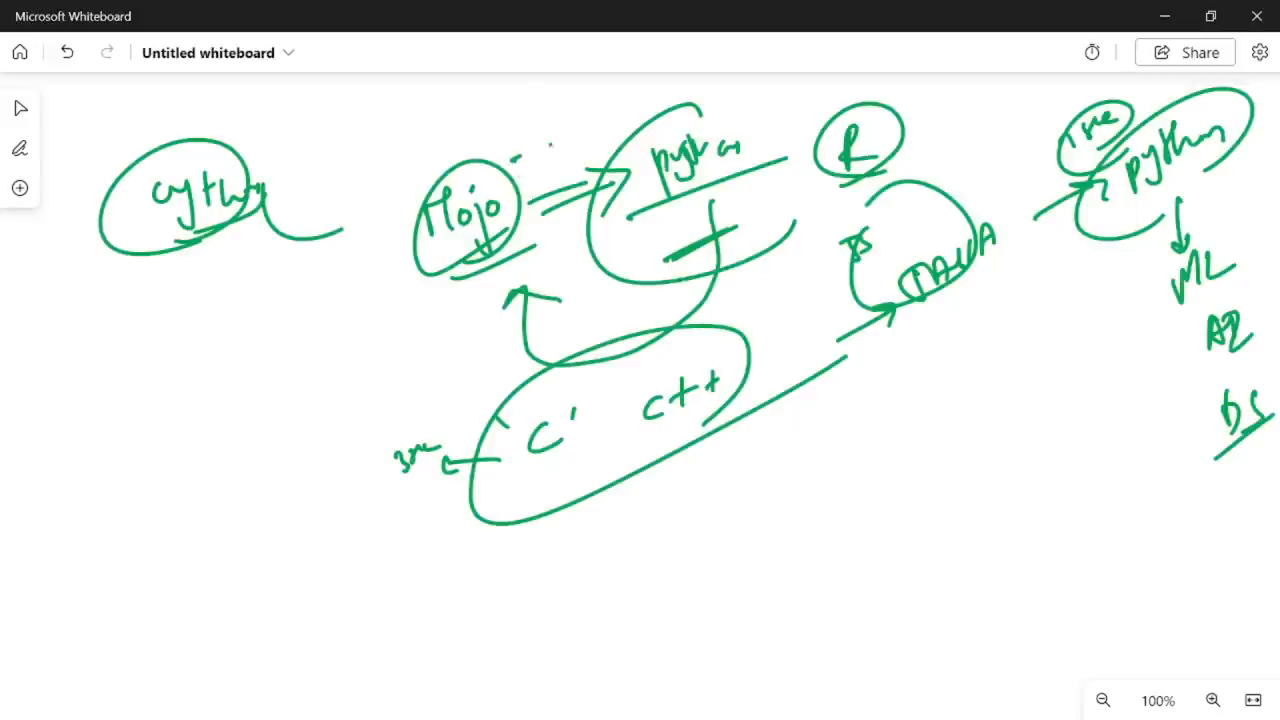
pyautogui.moveTo(510, 160); pyautogui.dragTo(1055, 390)
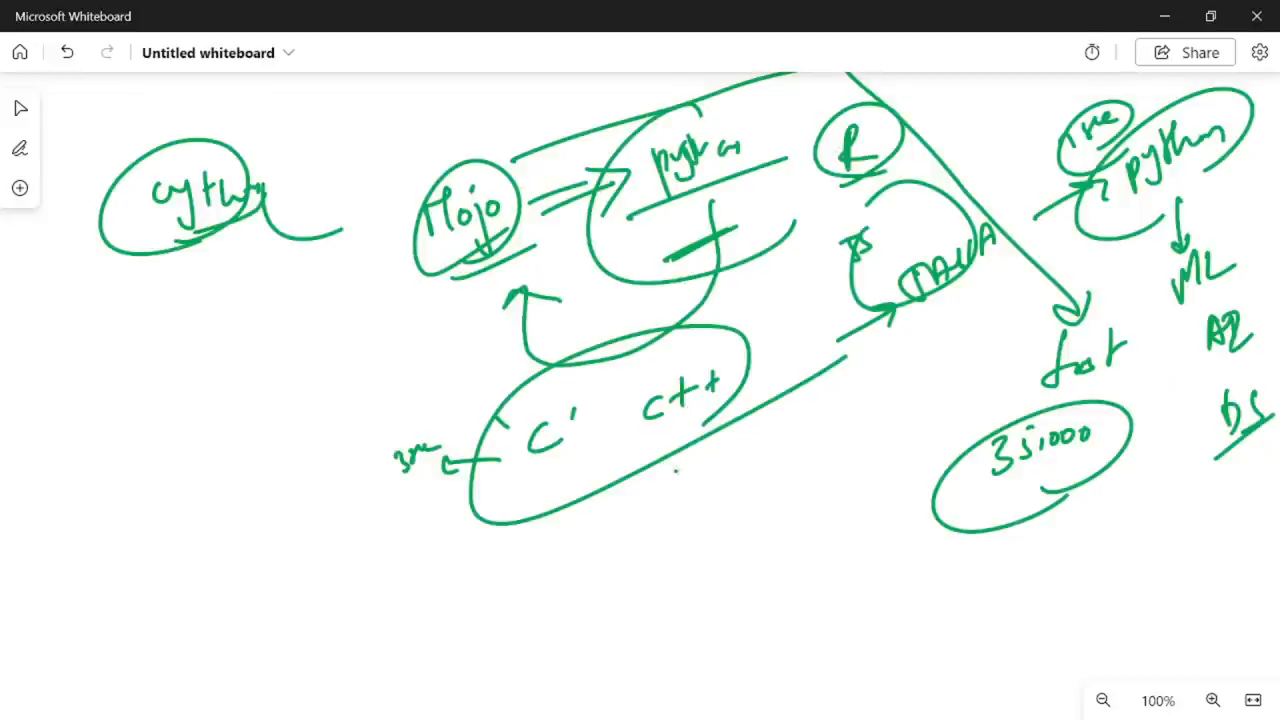
# - Underline C and C++, add a down arrow, and loop an arrow from Mojo to their oval
pyautogui.moveTo(678, 470); pyautogui.dragTo(685, 525)
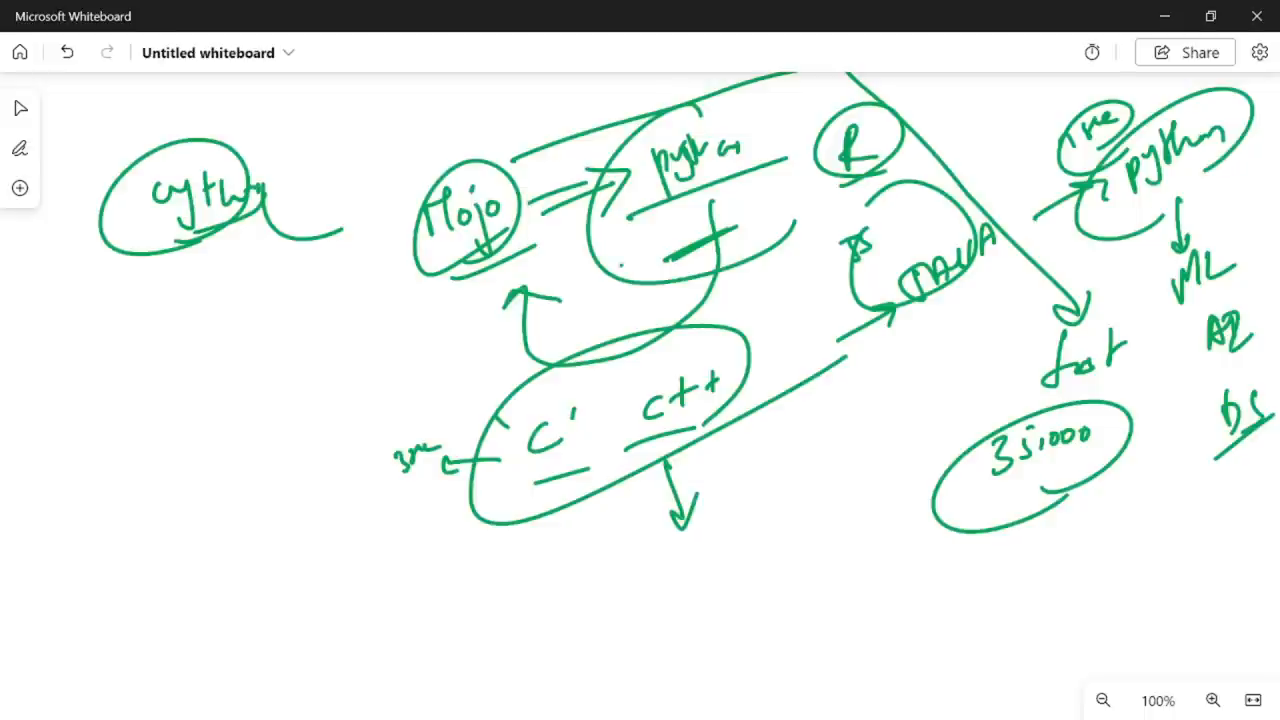
pyautogui.moveTo(455, 260); pyautogui.dragTo(363, 410)
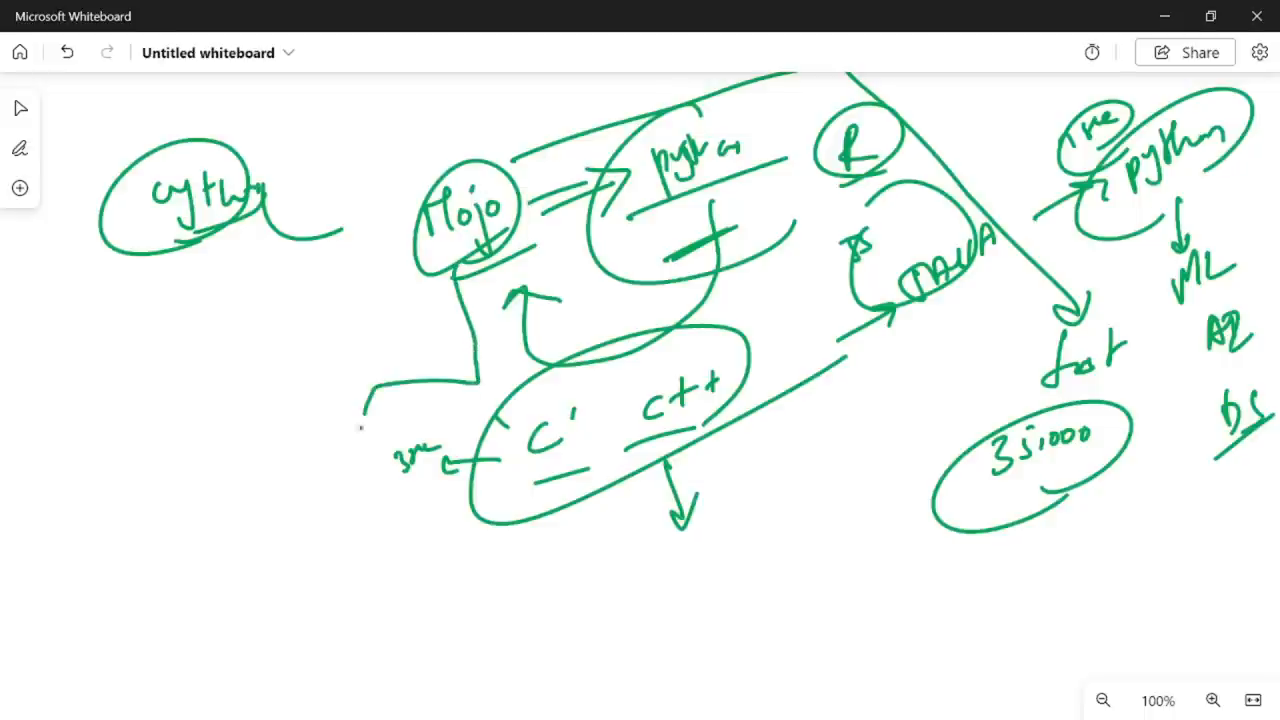
pyautogui.moveTo(355, 390); pyautogui.dragTo(620, 510)
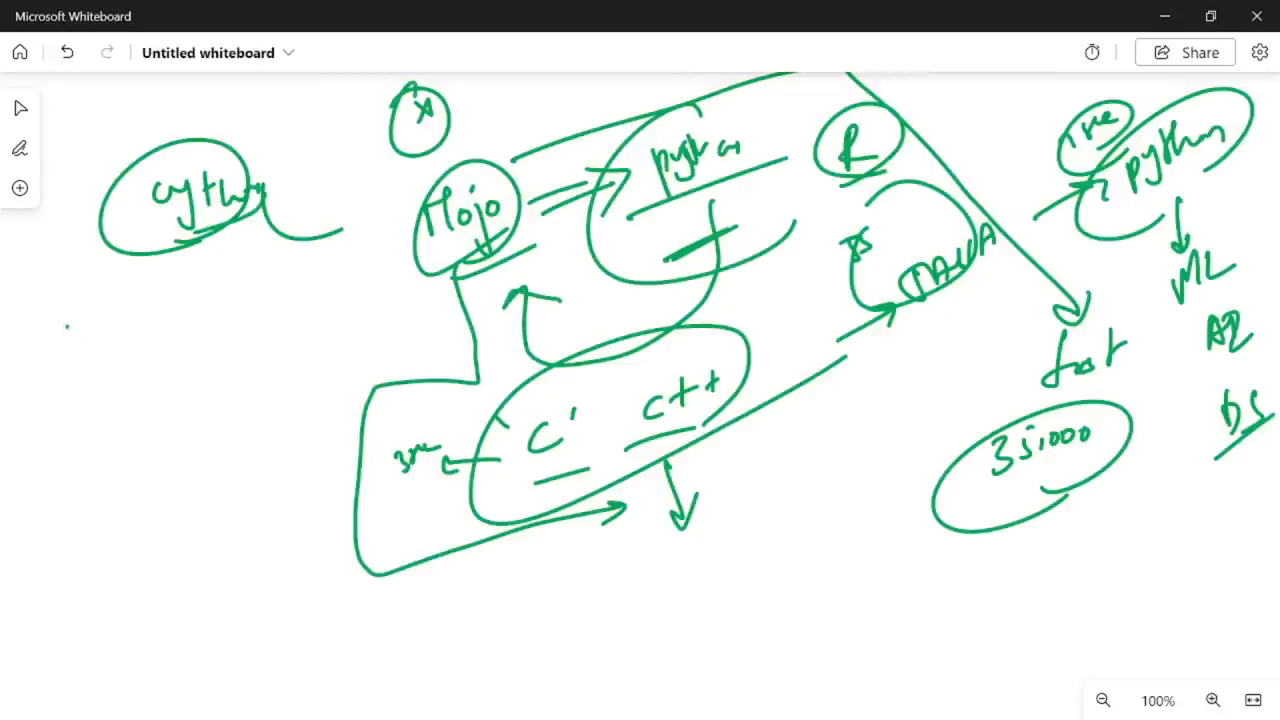
# - Write two circled 'open source' notes under Cython, add ticks, and circle C
pyautogui.moveTo(75, 330); pyautogui.dragTo(145, 340)
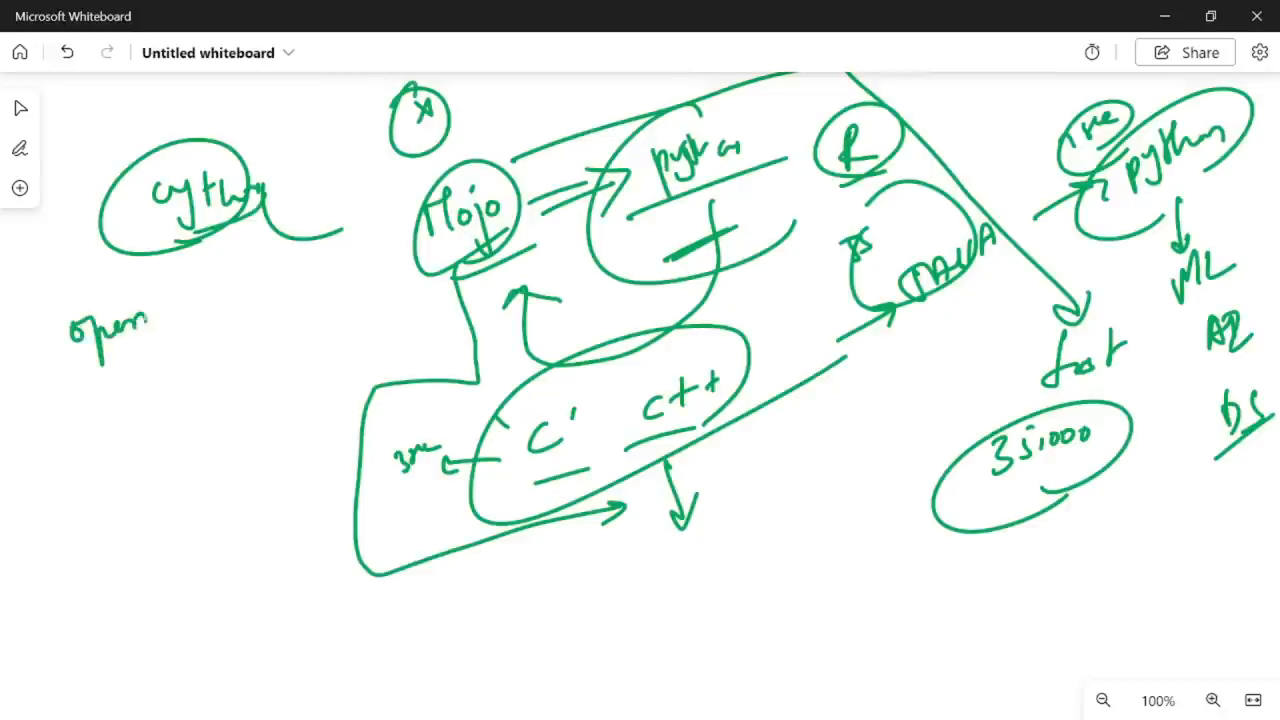
pyautogui.moveTo(160, 310); pyautogui.dragTo(270, 300)
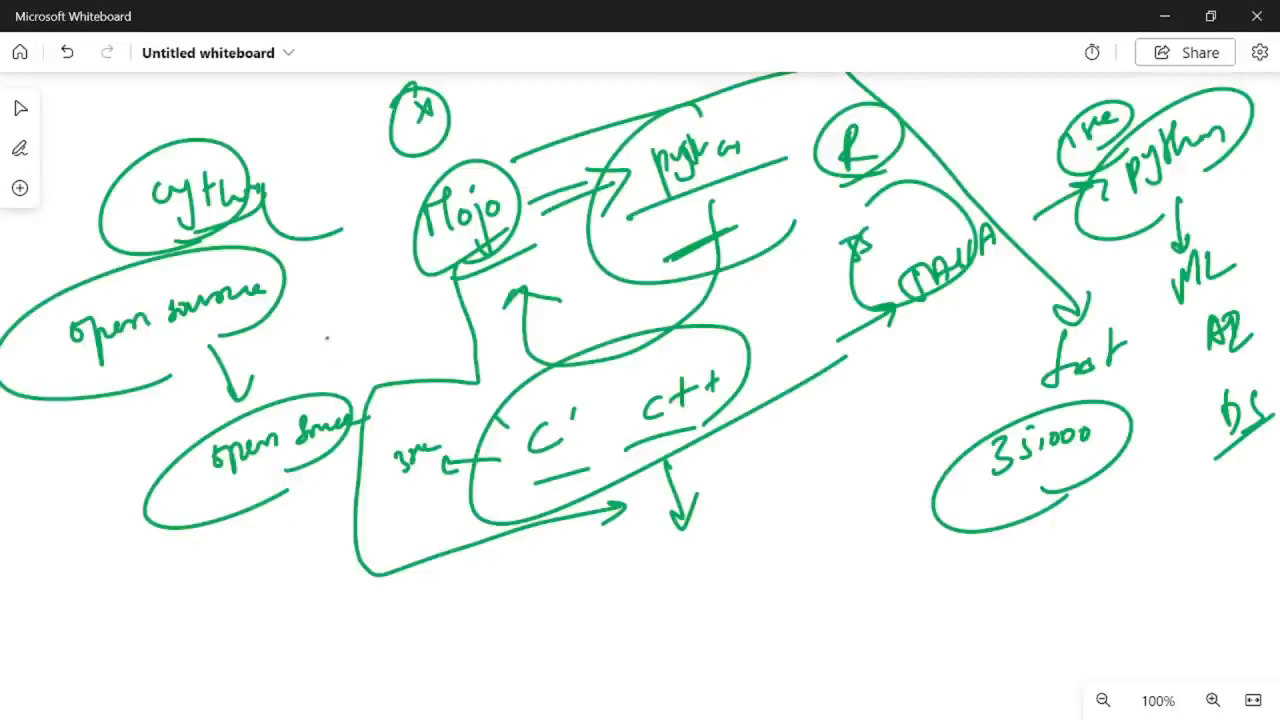
pyautogui.moveTo(320, 250); pyautogui.dragTo(295, 335)
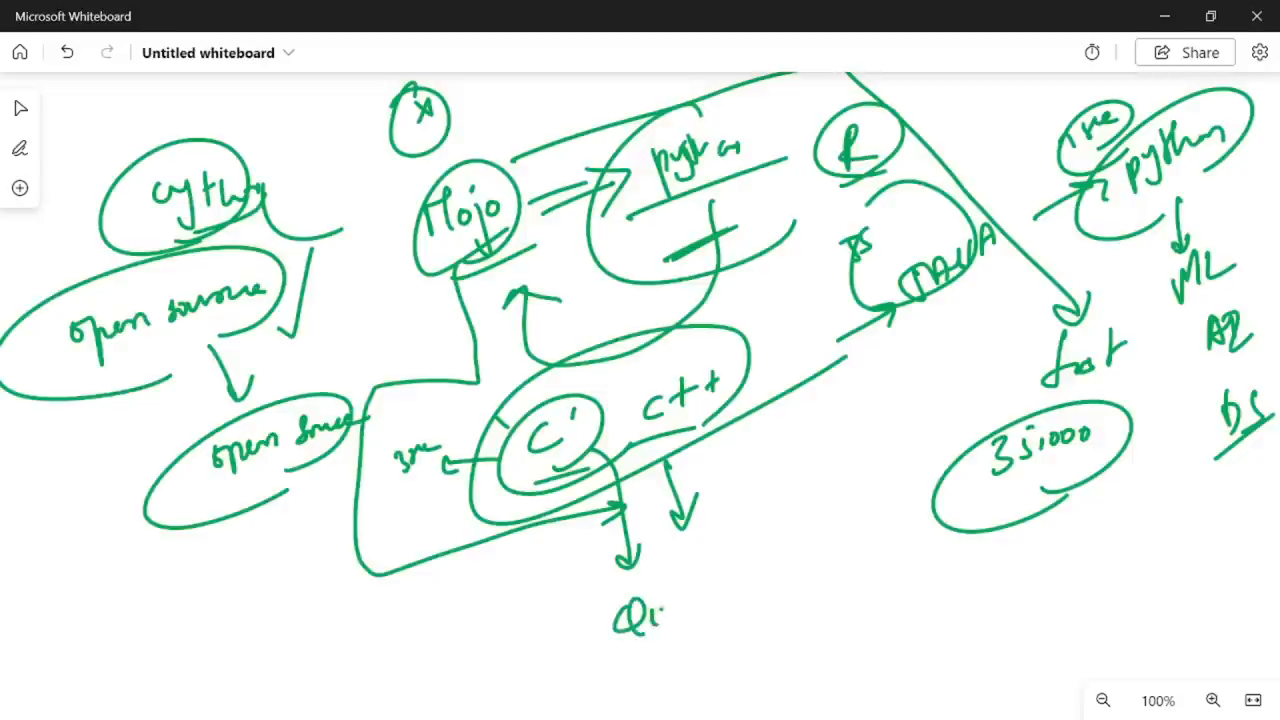
# - Circle the finished Qualcomm label, then write circled PHP with a tick beside it
pyautogui.moveTo(640, 615); pyautogui.dragTo(745, 615)
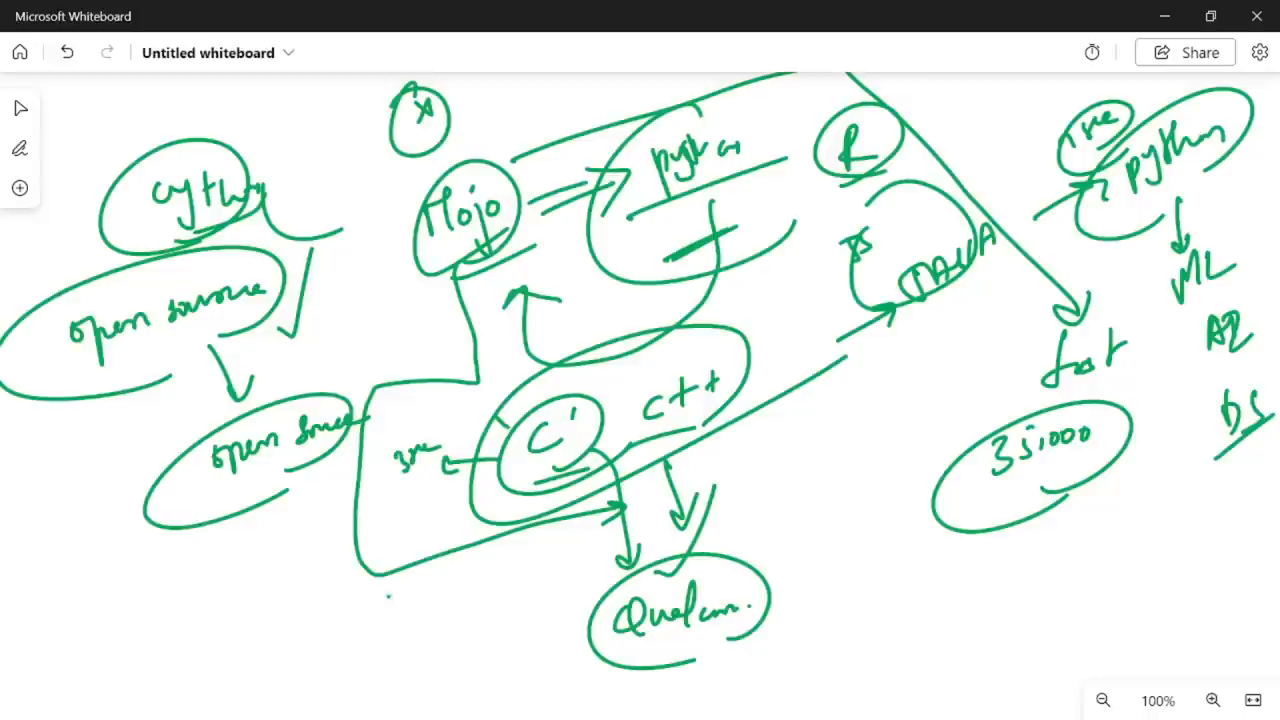
pyautogui.moveTo(380, 590); pyautogui.dragTo(490, 620)
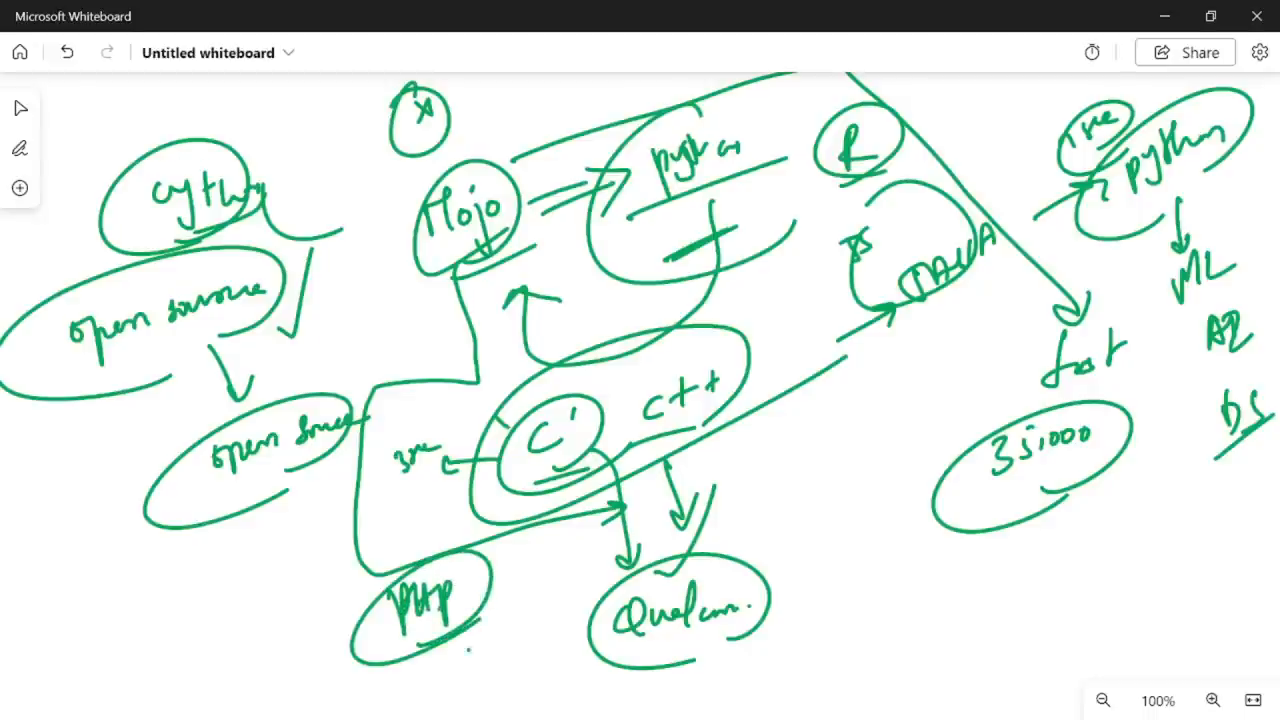
pyautogui.moveTo(465, 660); pyautogui.dragTo(545, 540)
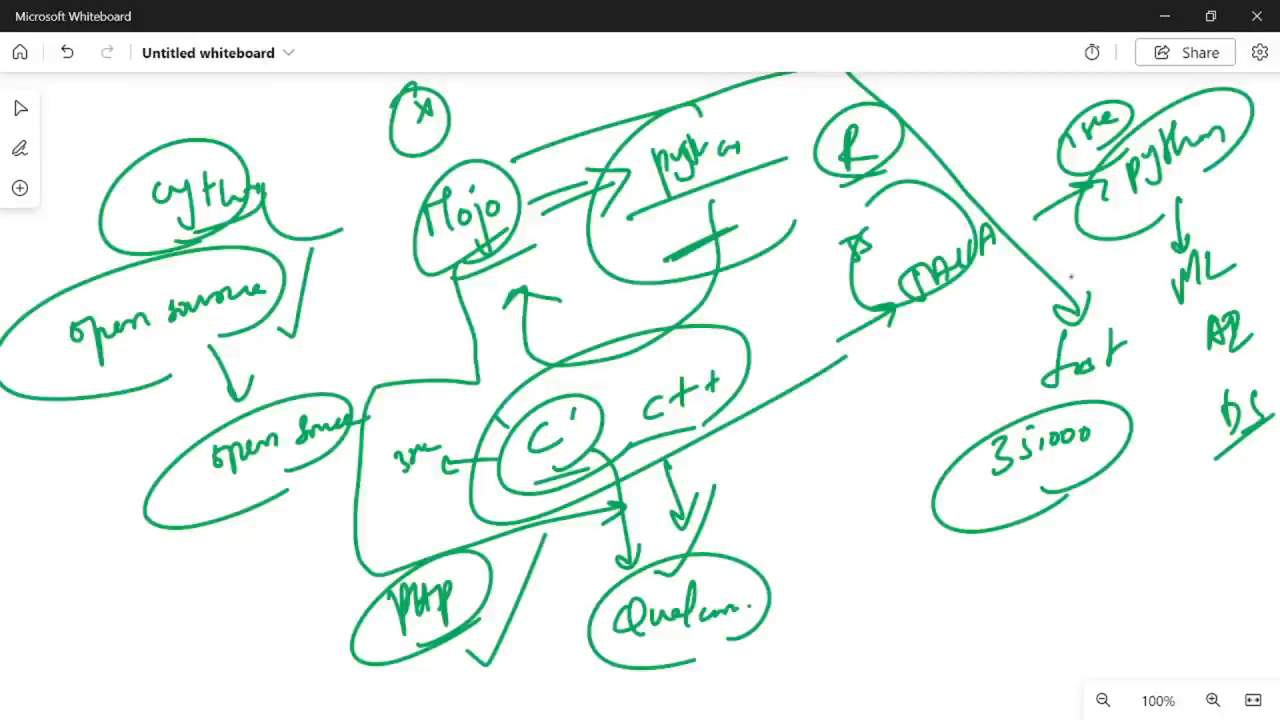
# - Arrow from JAVA down to a circled note, and add a left-pointing arrow beside Mojo
pyautogui.moveTo(910, 300); pyautogui.dragTo(905, 435)
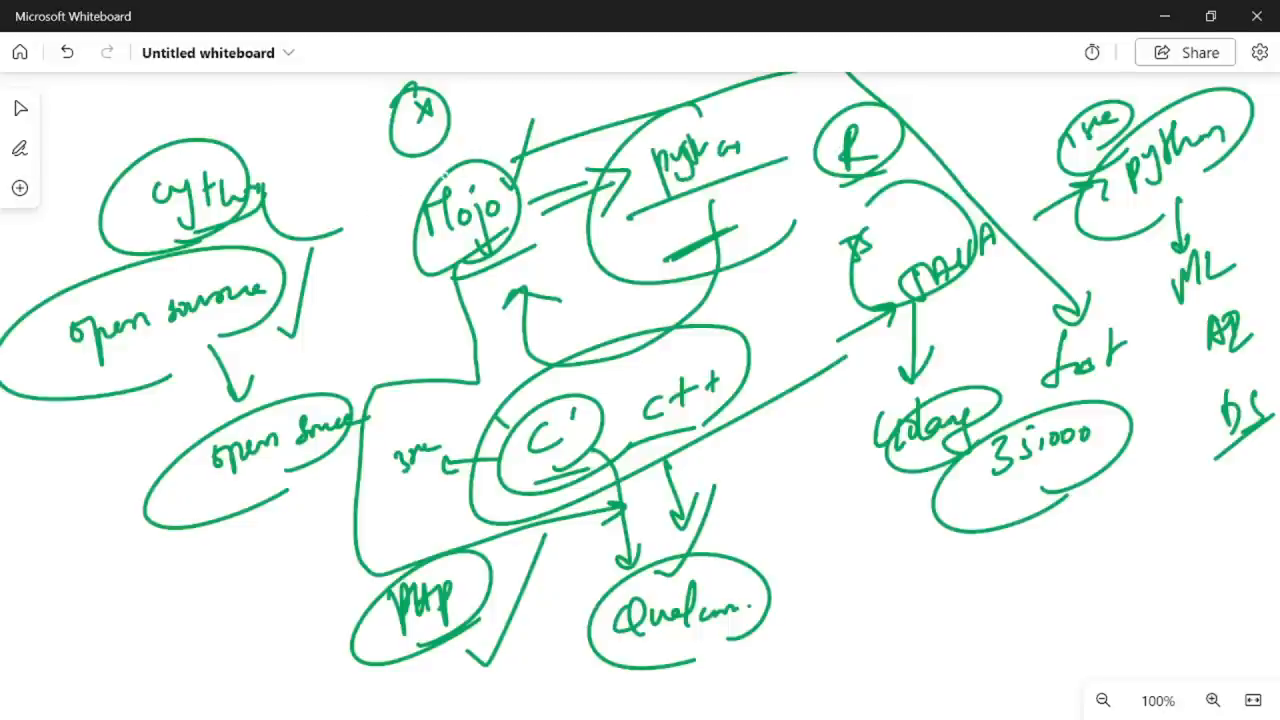
pyautogui.moveTo(440, 175); pyautogui.dragTo(335, 175)
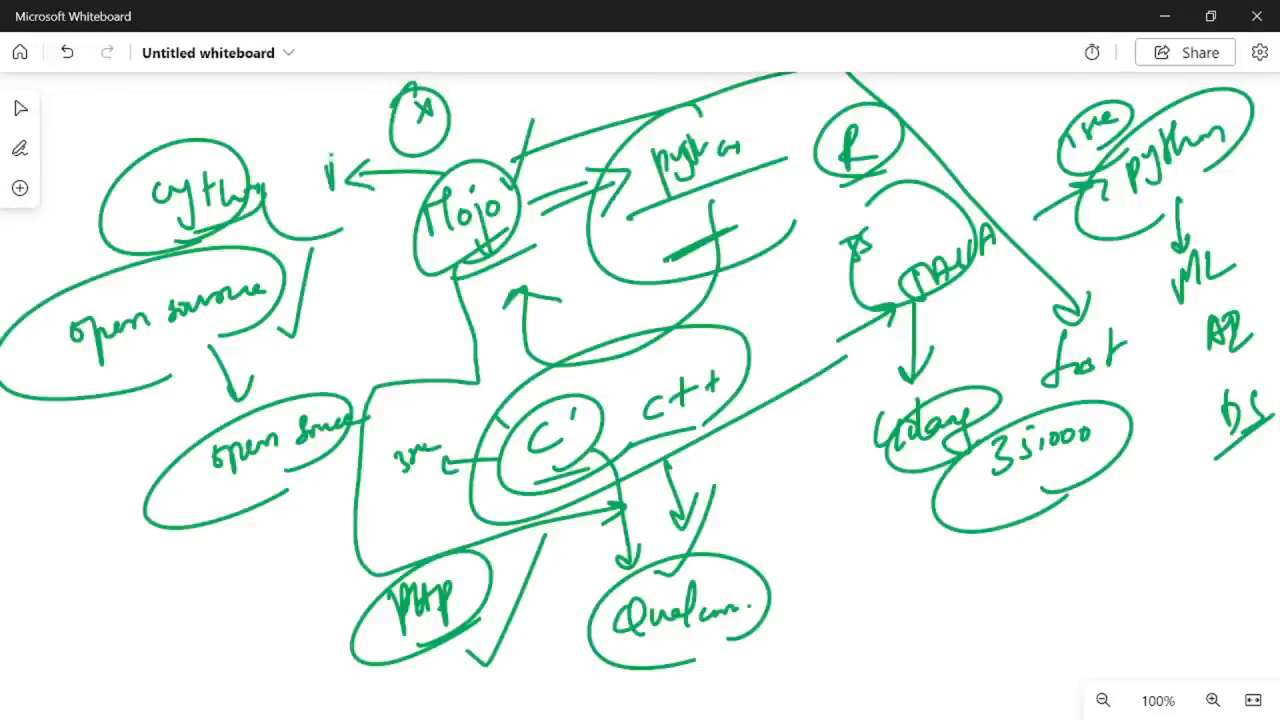